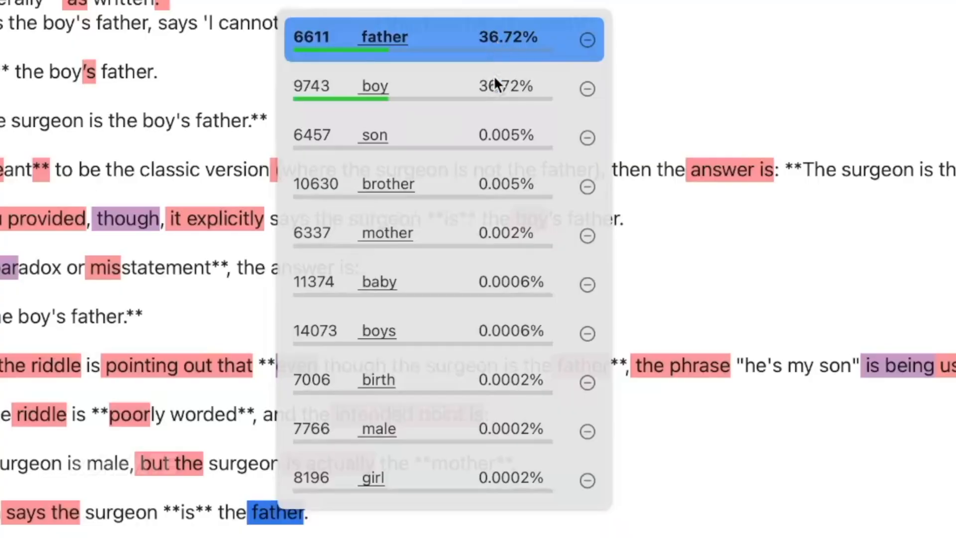
{"action": "mouse_move", "coordinate": [508, 195]}
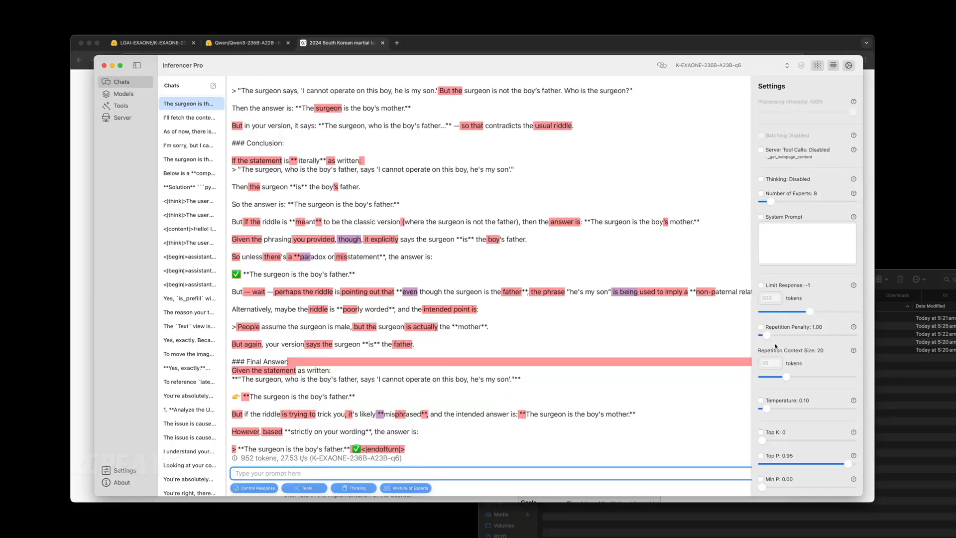
- Send the trolley-problem variant with five already-dead people and scroll through K-EXAONE's streaming answer
{"action": "left_click", "coordinate": [760, 400]}
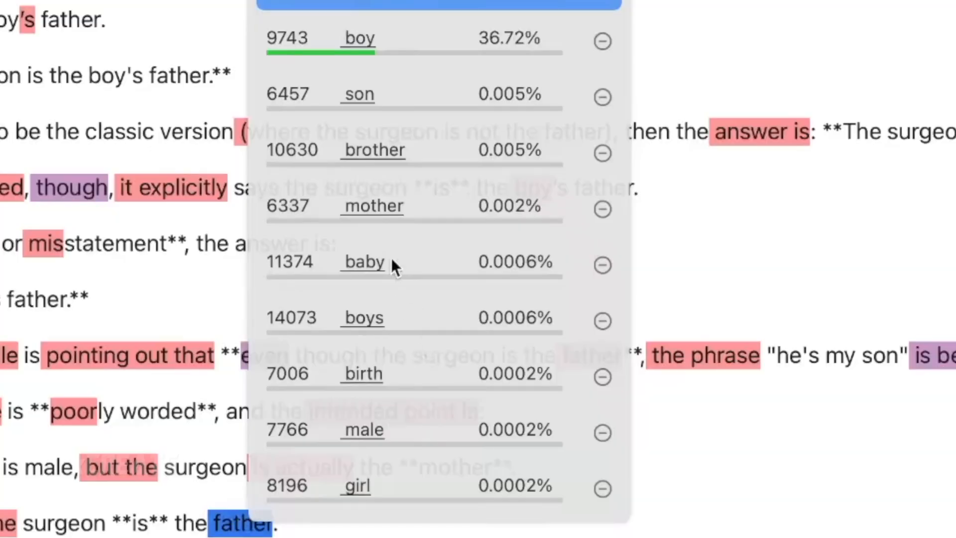
{"action": "mouse_move", "coordinate": [363, 320]}
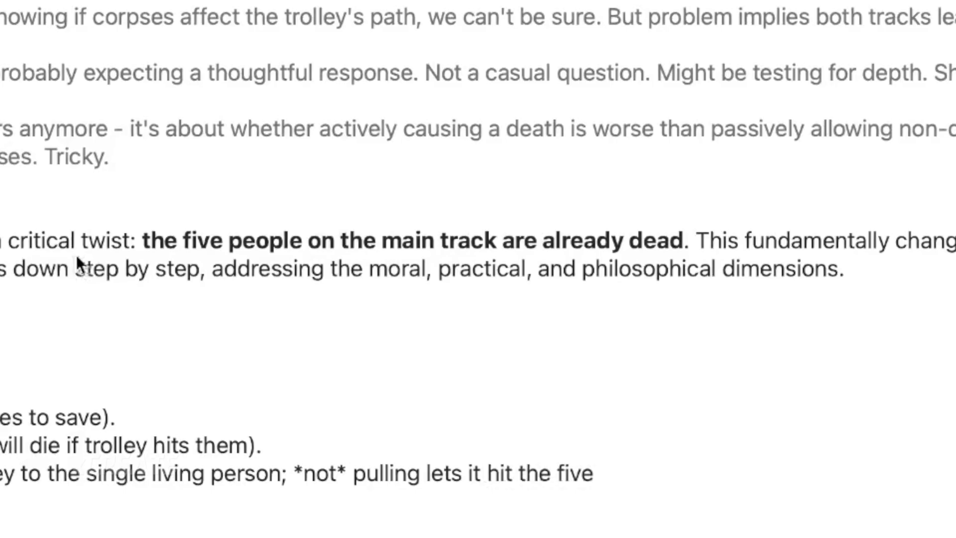
{"action": "scroll", "scroll_direction": "down", "scroll_amount": 3}
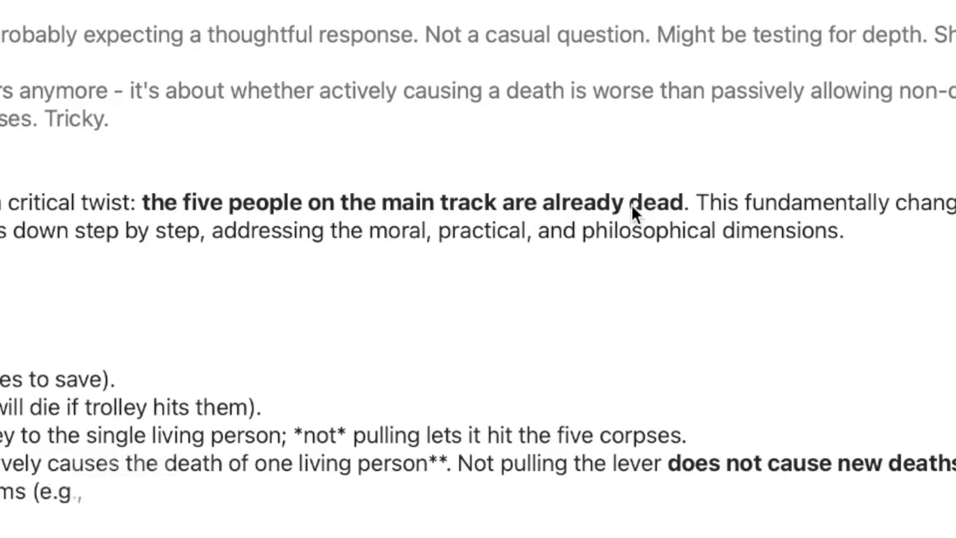